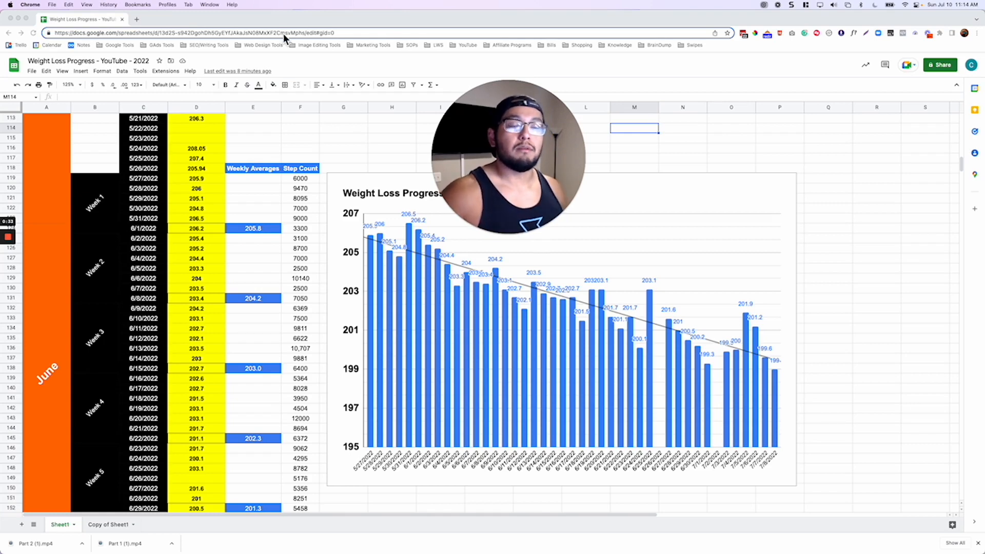
mouse_move(244, 59)
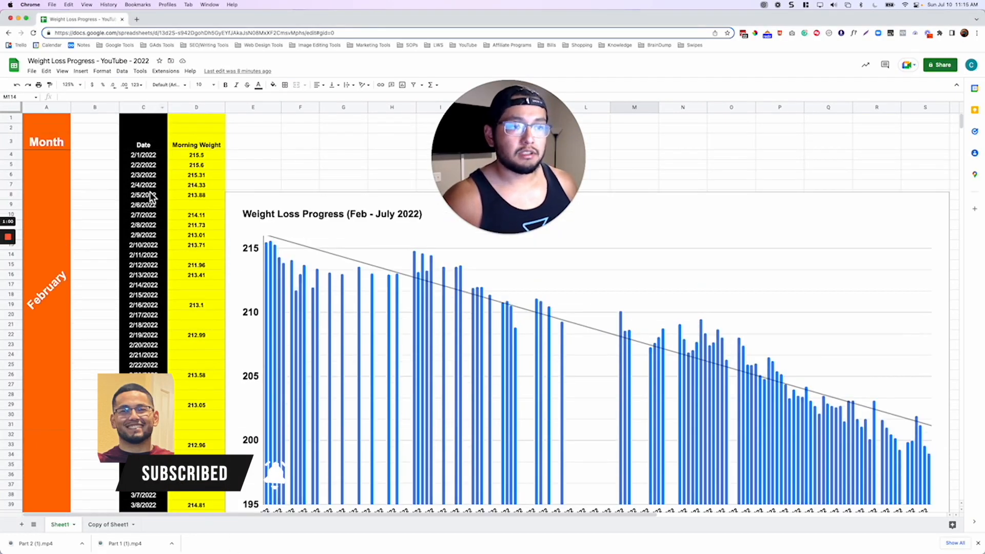
scroll(down, 3)
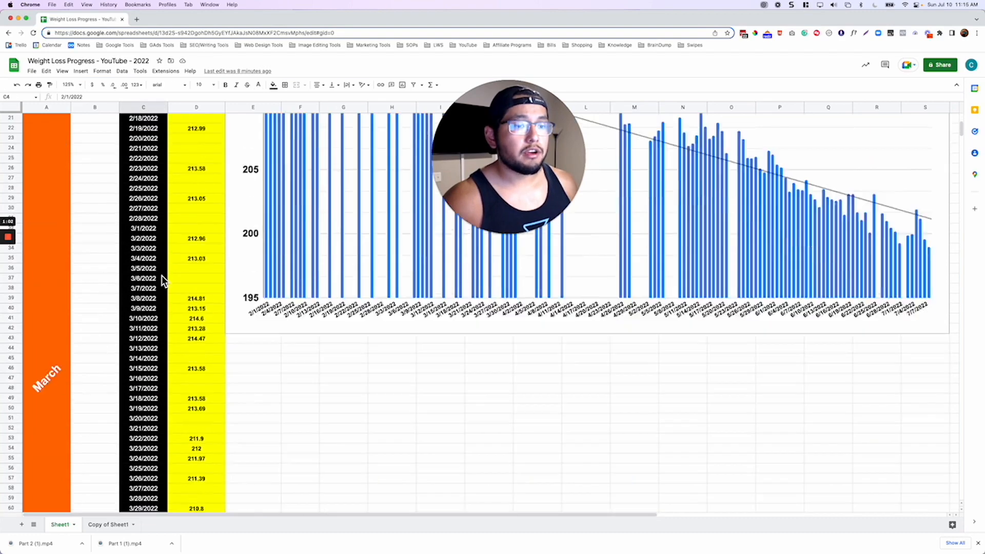
scroll(down, 3)
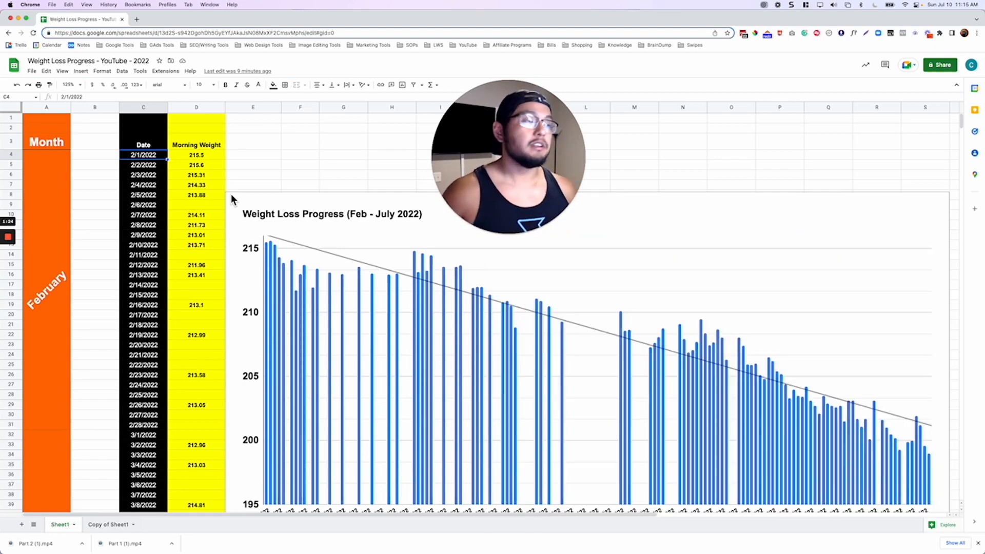
scroll(down, 3)
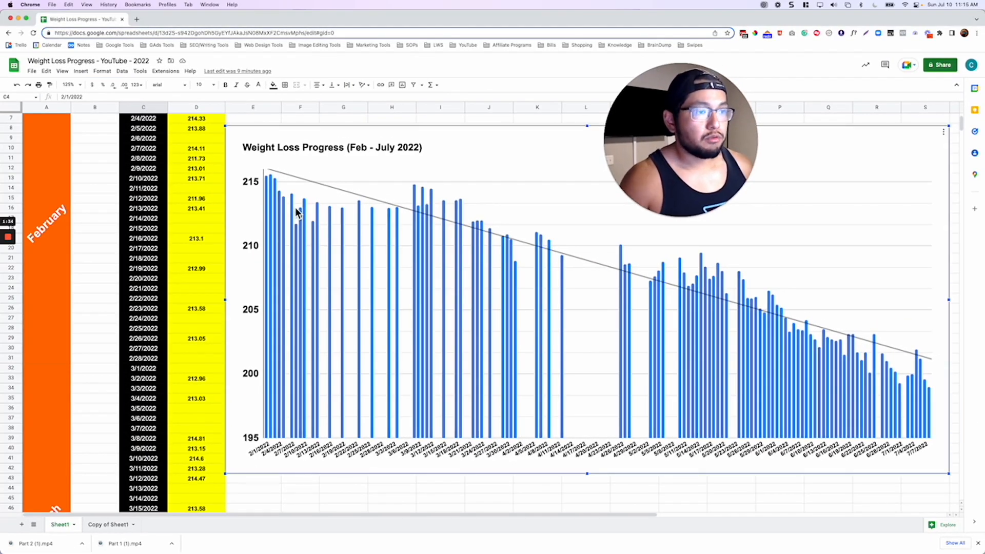
mouse_move(273, 195)
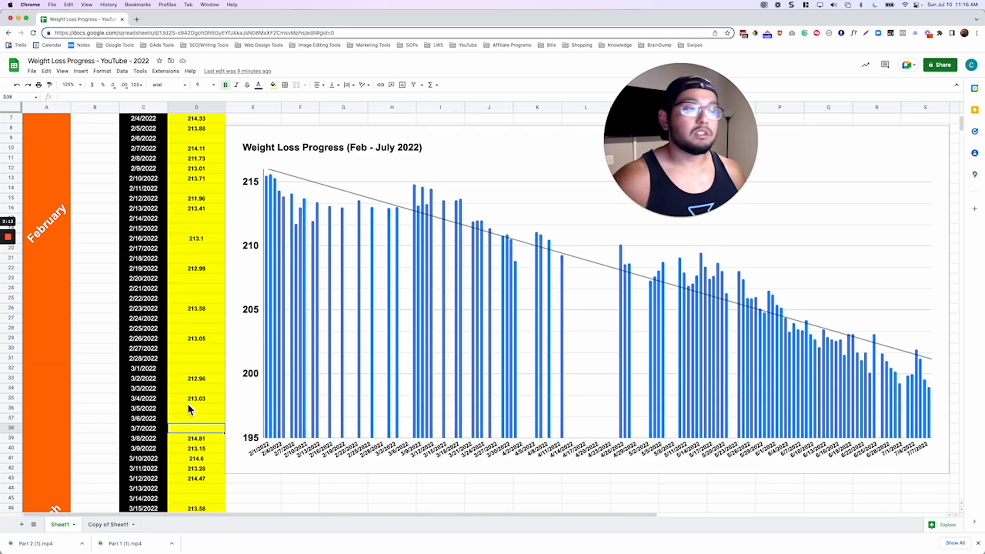
mouse_move(242, 391)
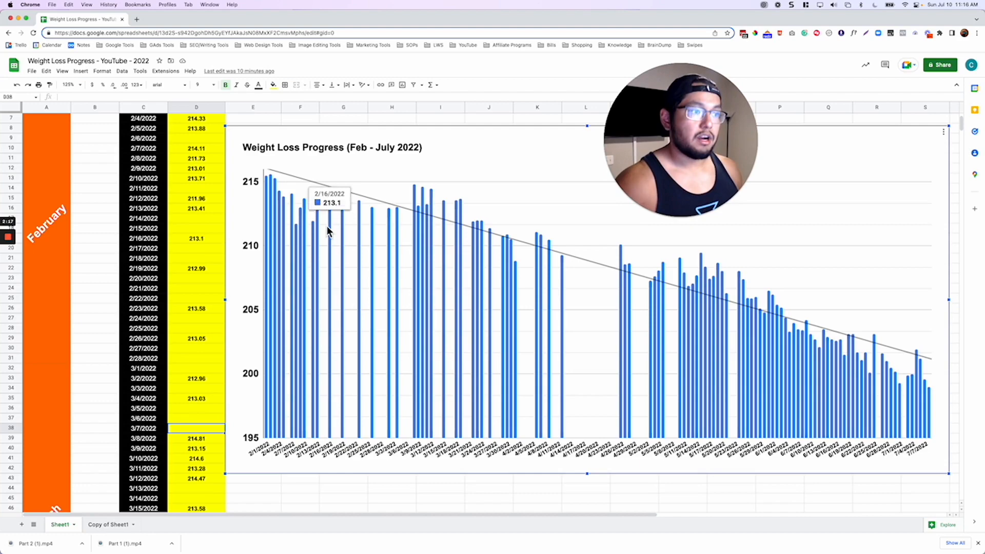
mouse_move(292, 212)
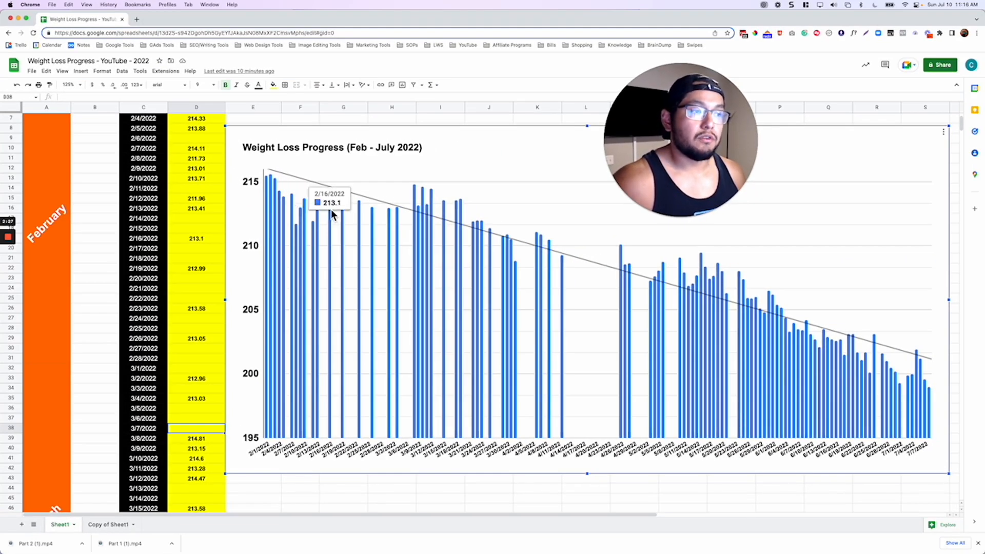
mouse_move(362, 214)
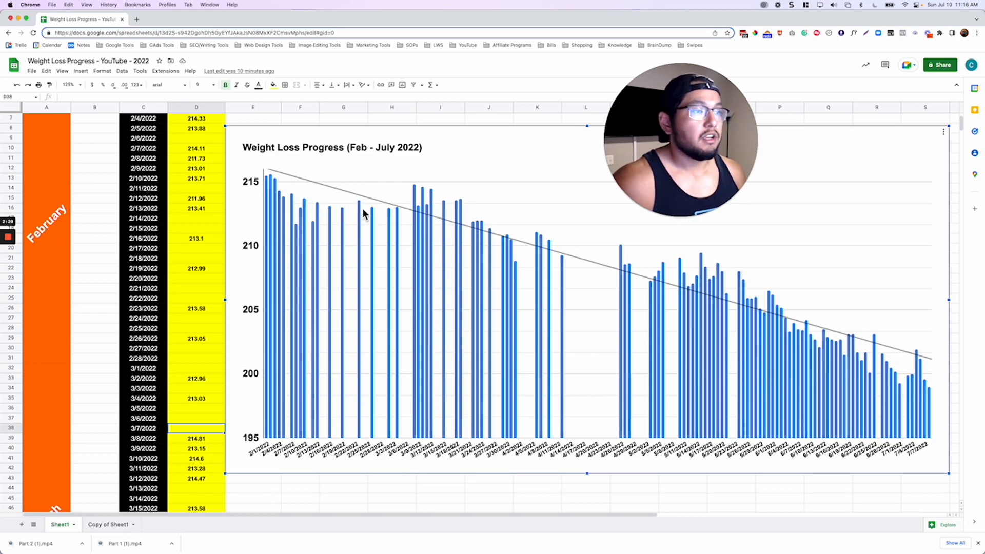
mouse_move(431, 221)
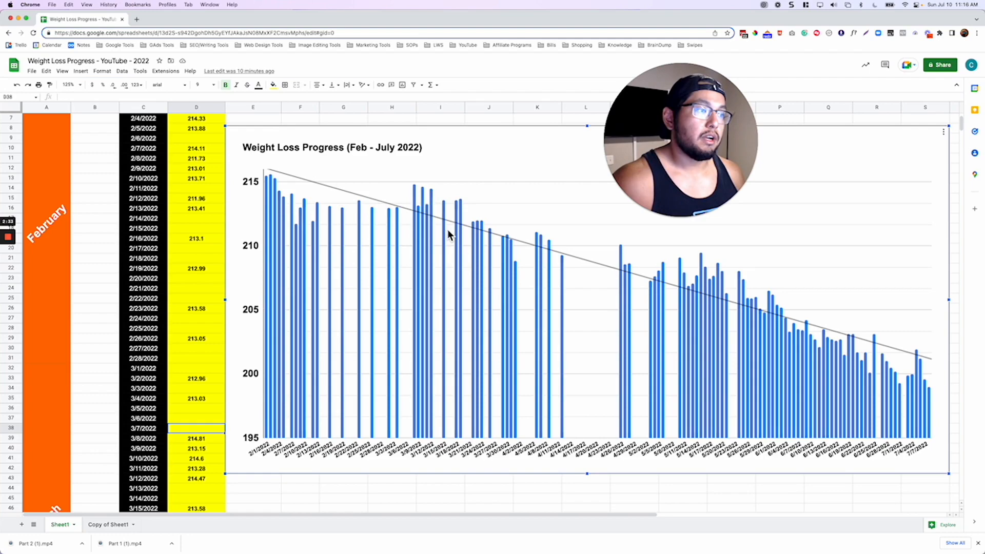
mouse_move(621, 283)
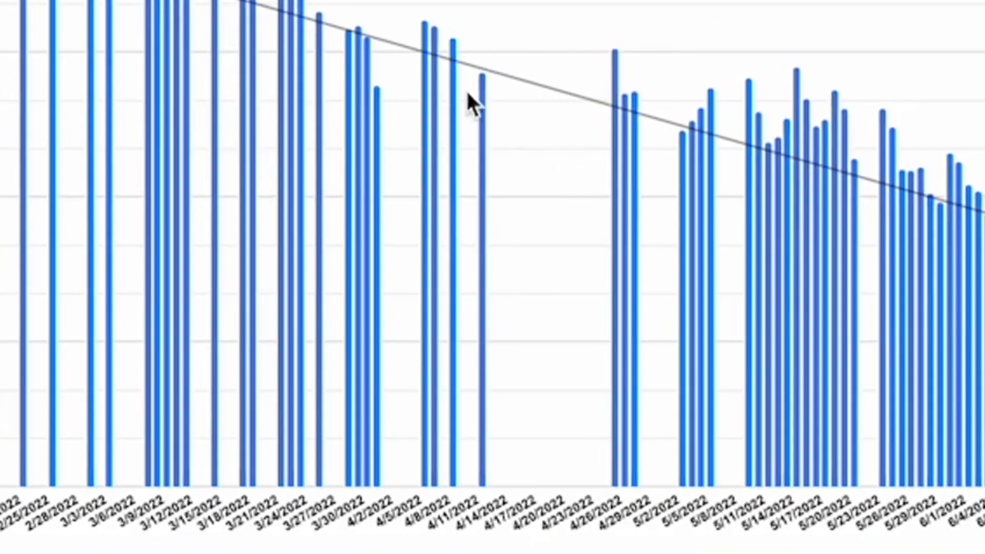
mouse_move(675, 156)
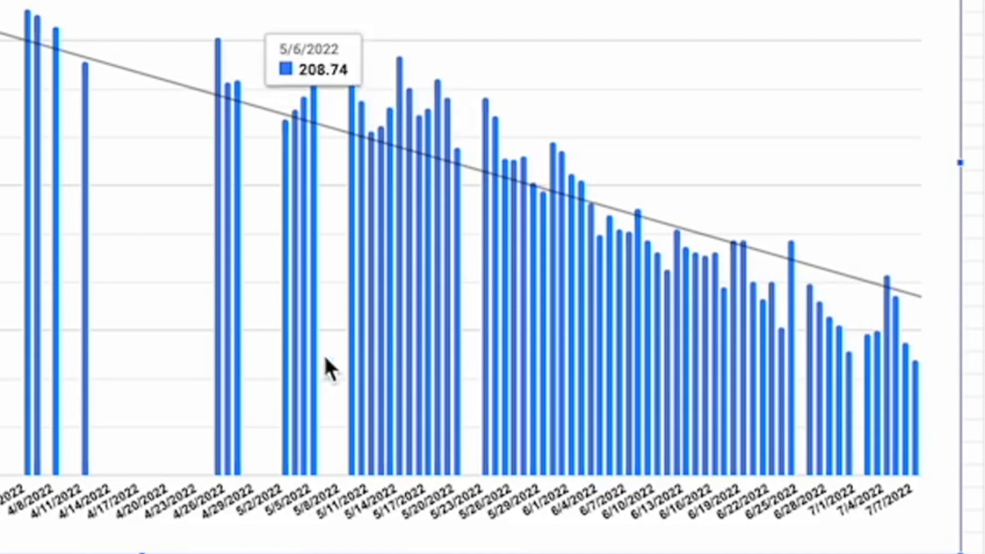
mouse_move(369, 170)
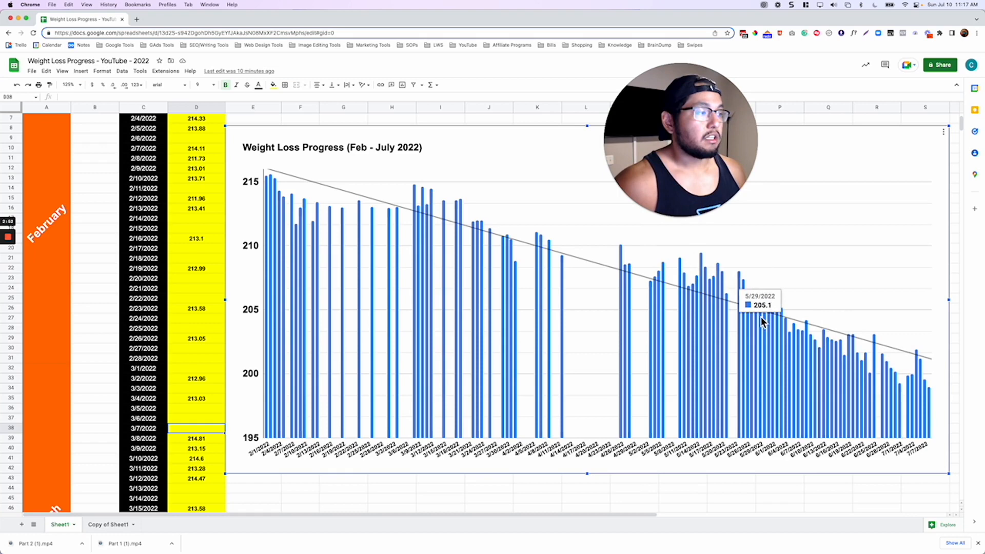
mouse_move(939, 396)
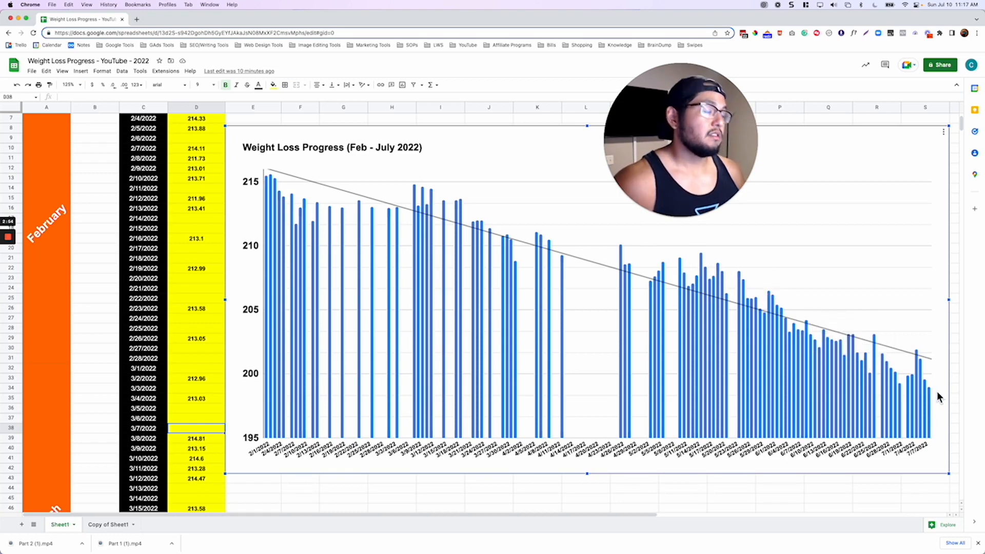
mouse_move(275, 289)
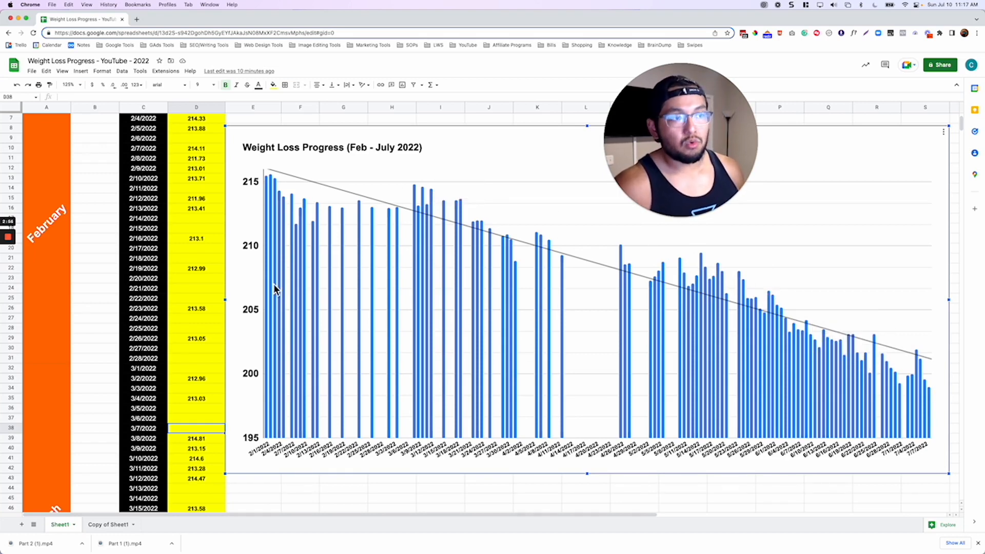
mouse_move(257, 346)
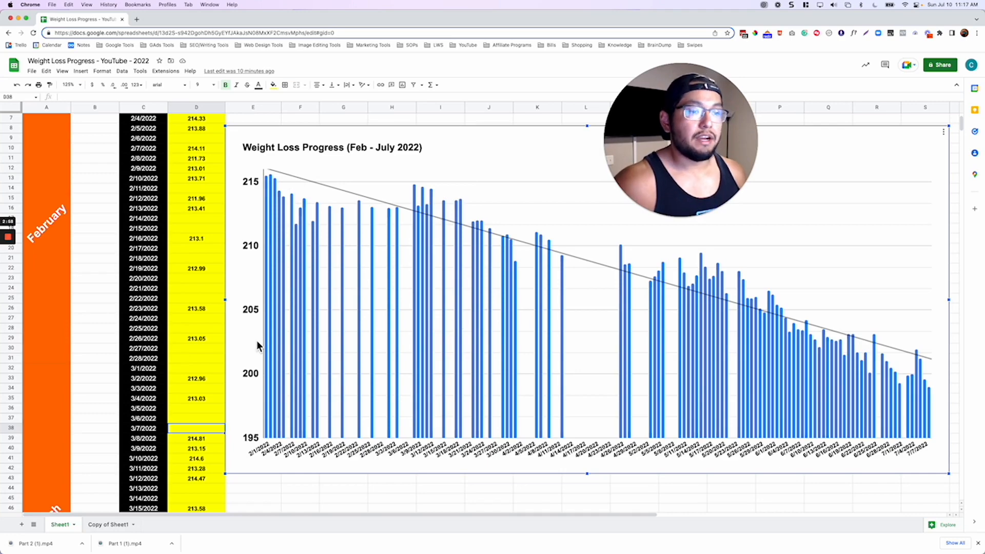
scroll(down, 3)
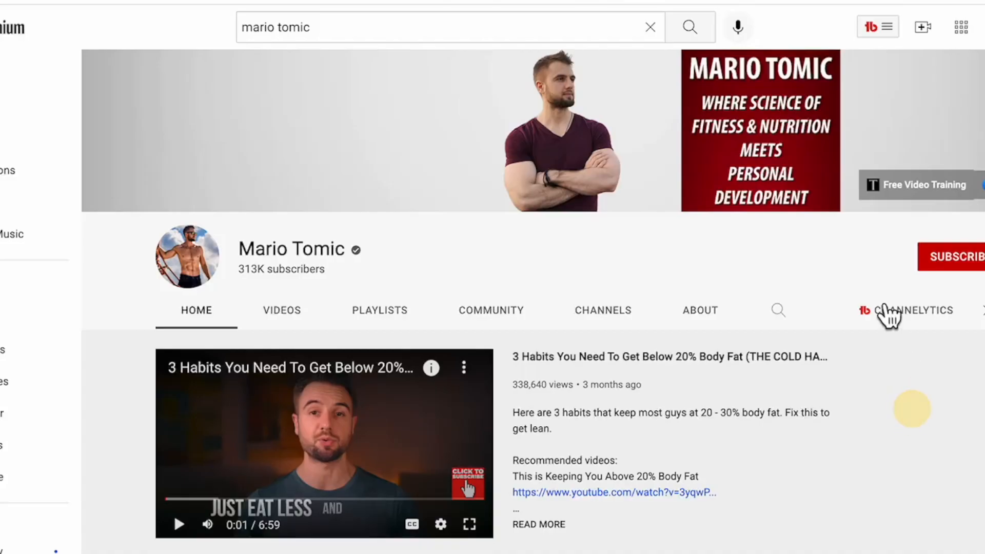
- Select the fitness channel's name on its YouTube page for copying
double_click(290, 248)
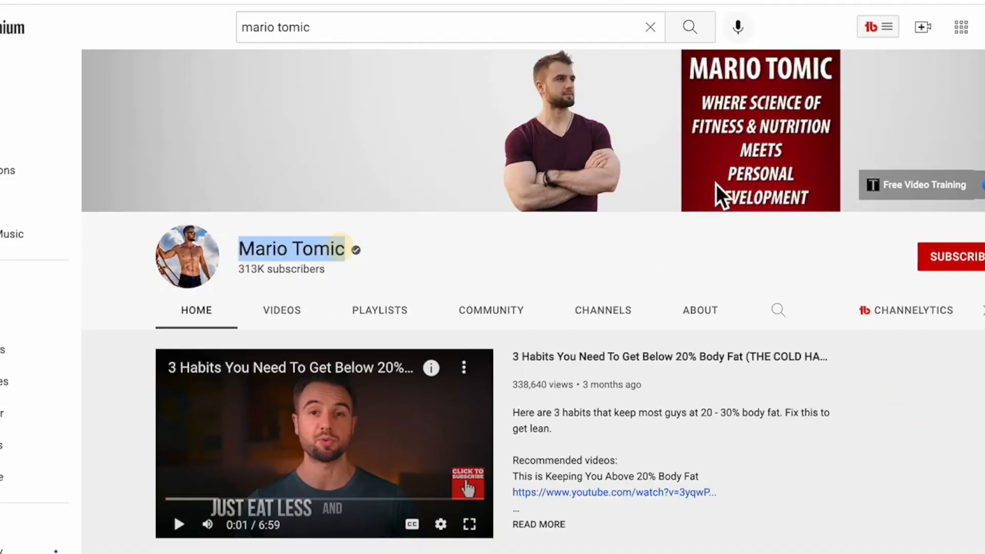
scroll(down, 3)
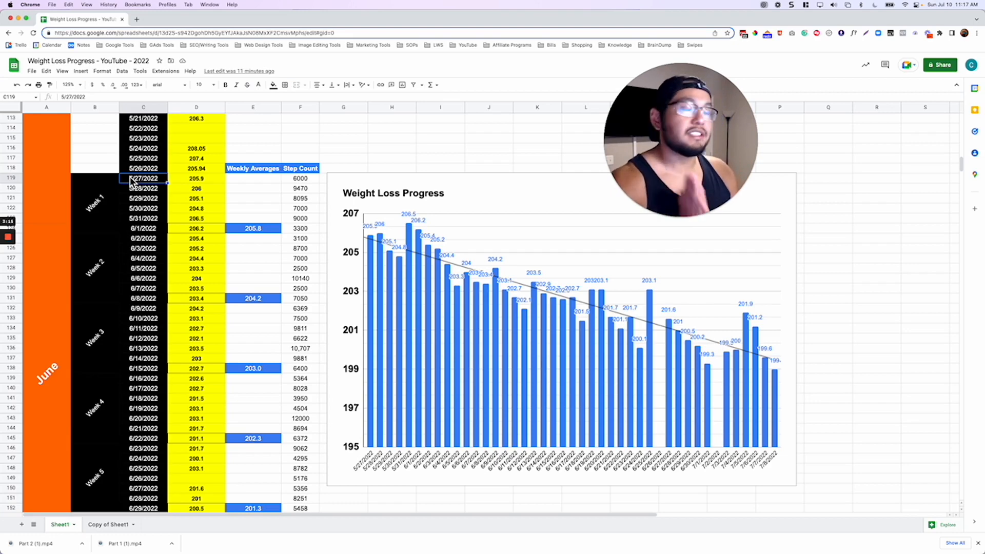
mouse_move(157, 207)
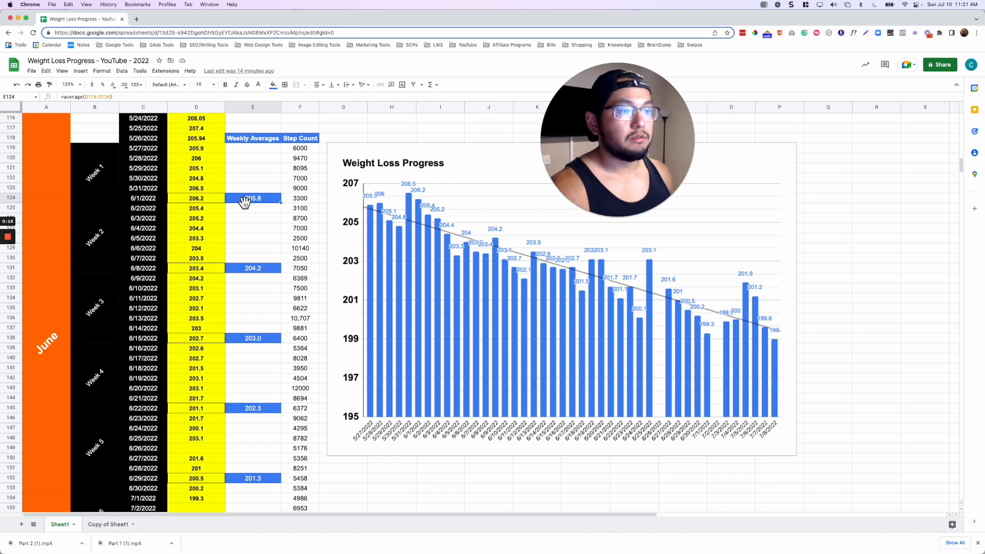
mouse_move(250, 345)
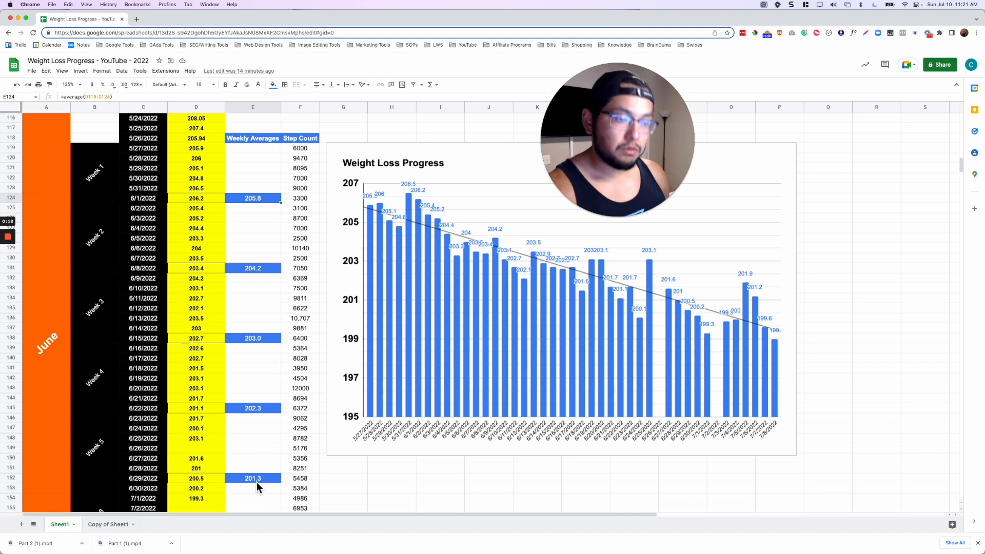
mouse_move(287, 284)
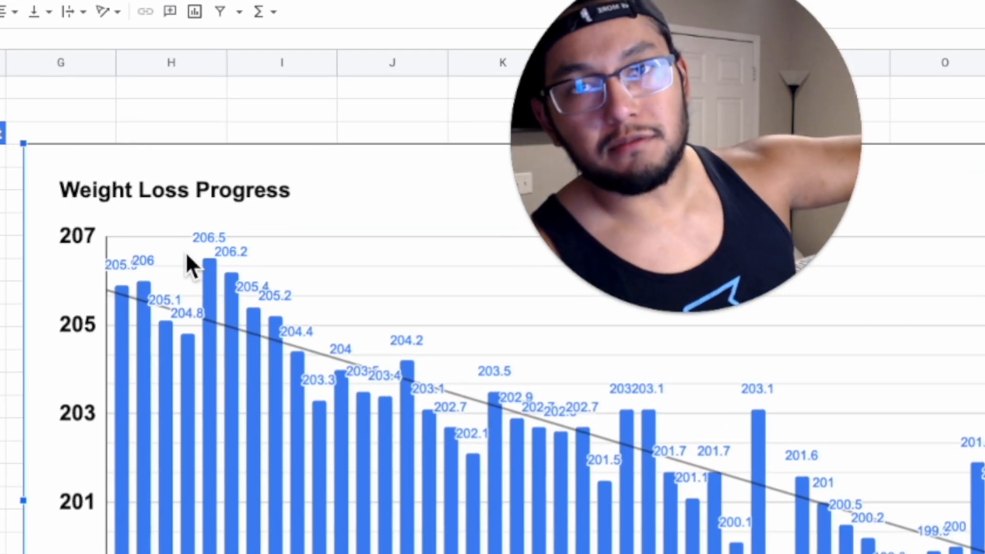
mouse_move(174, 257)
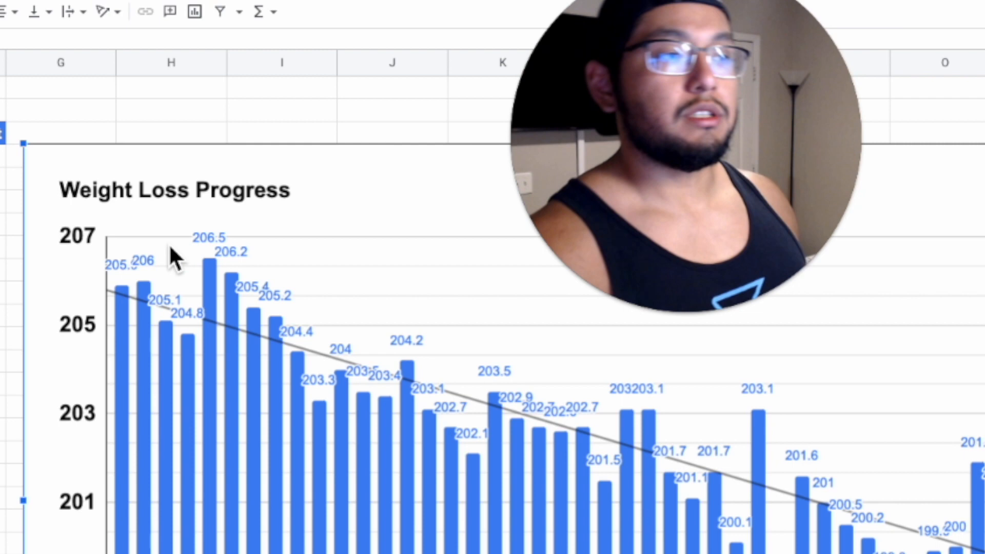
mouse_move(150, 304)
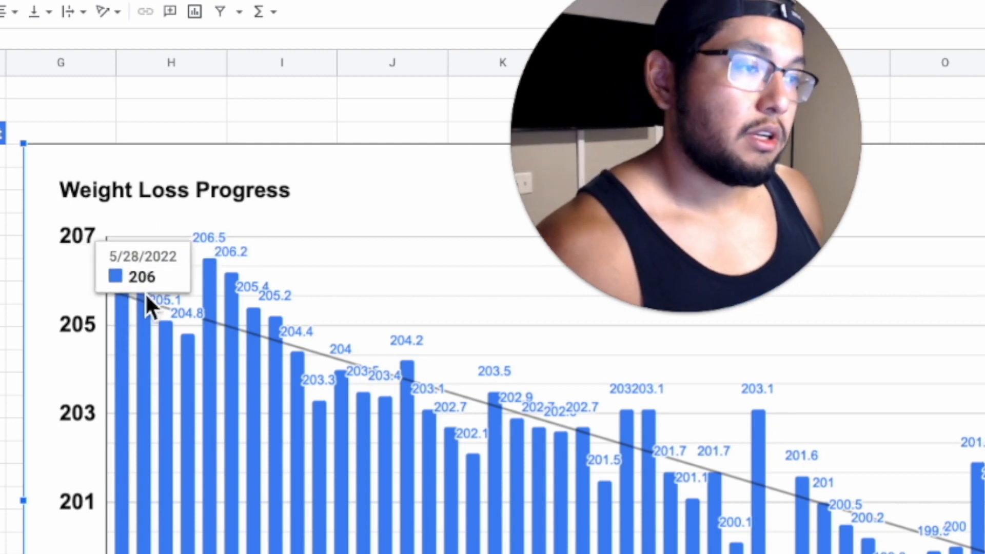
mouse_move(233, 307)
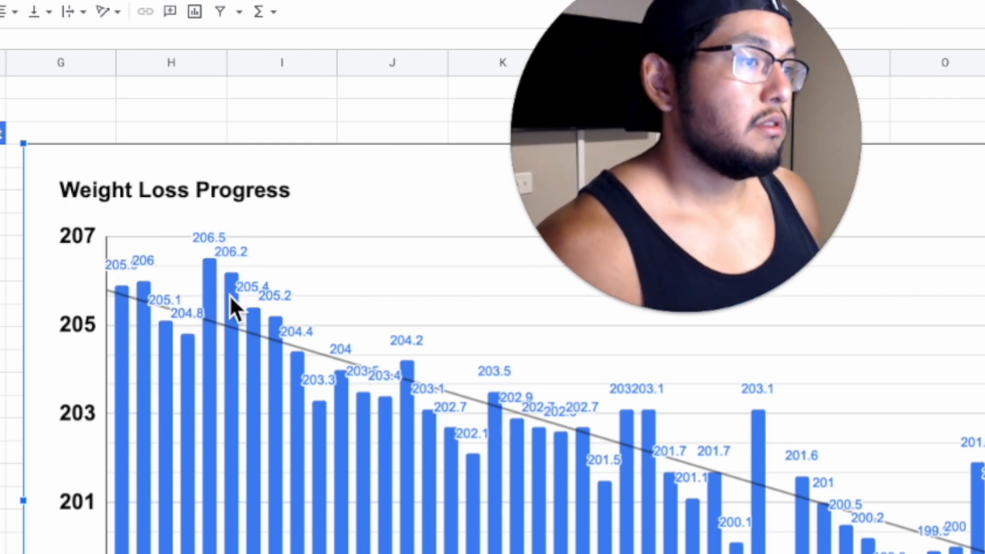
mouse_move(314, 405)
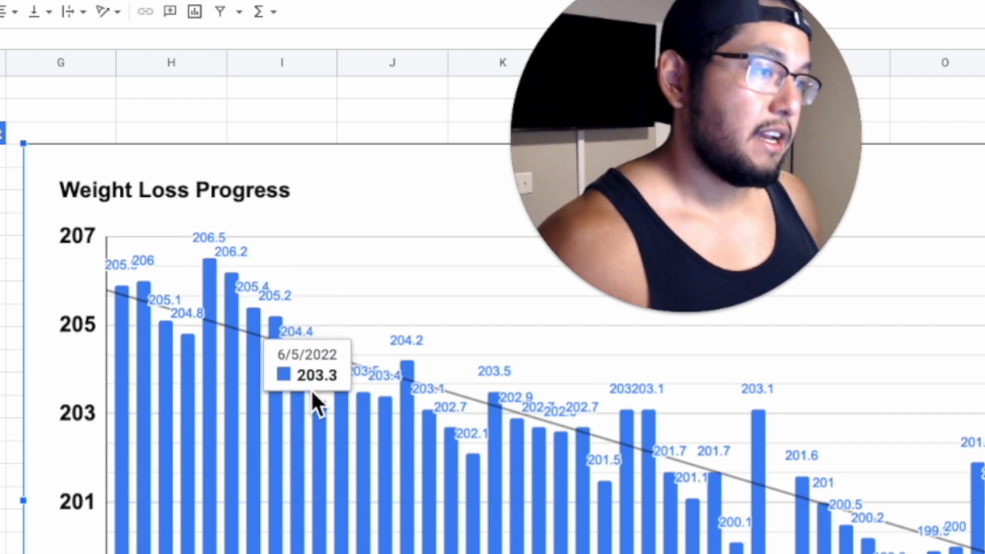
mouse_move(430, 471)
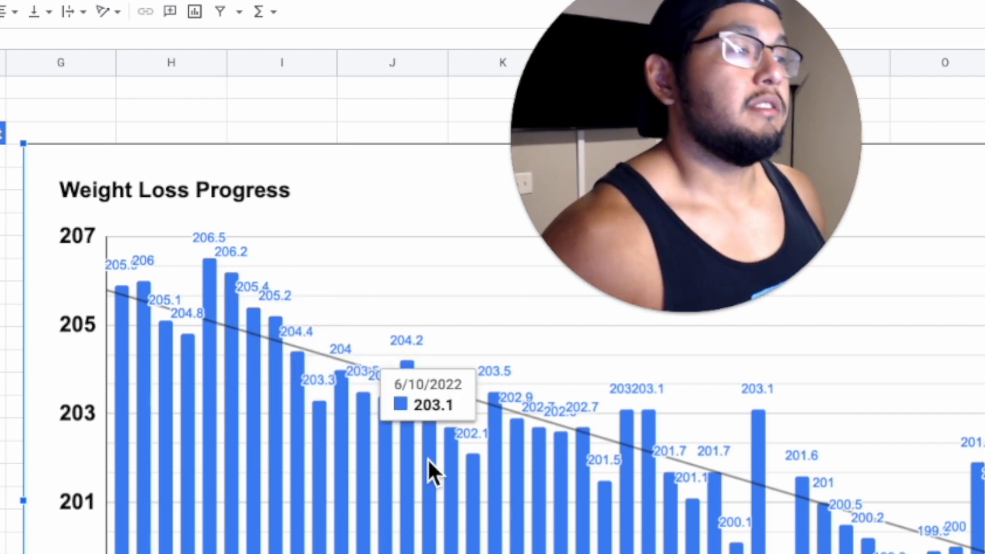
mouse_move(509, 486)
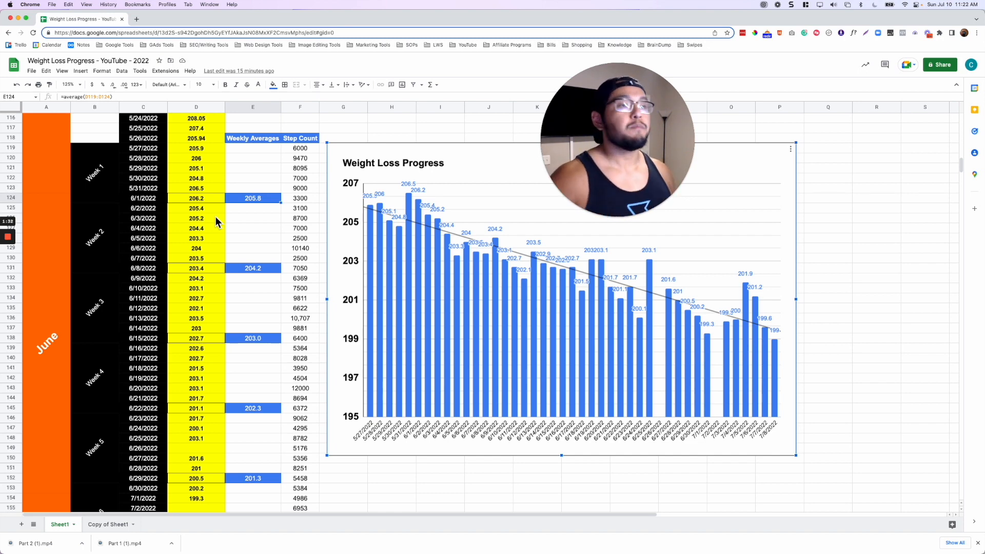
mouse_move(300, 216)
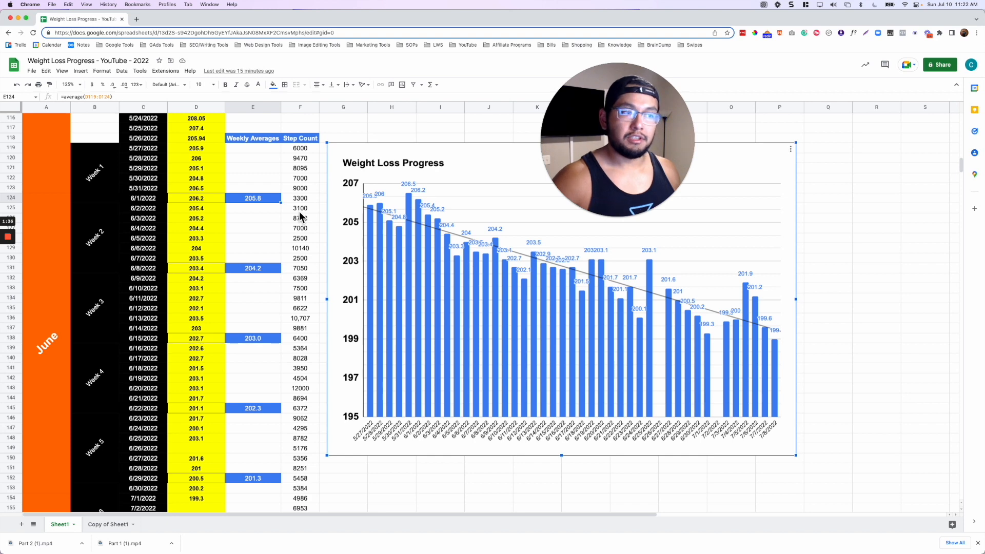
- Select the 6/1–6/7 step counts in F124:F130 to see their minimum of 2500
drag(300, 198, 300, 258)
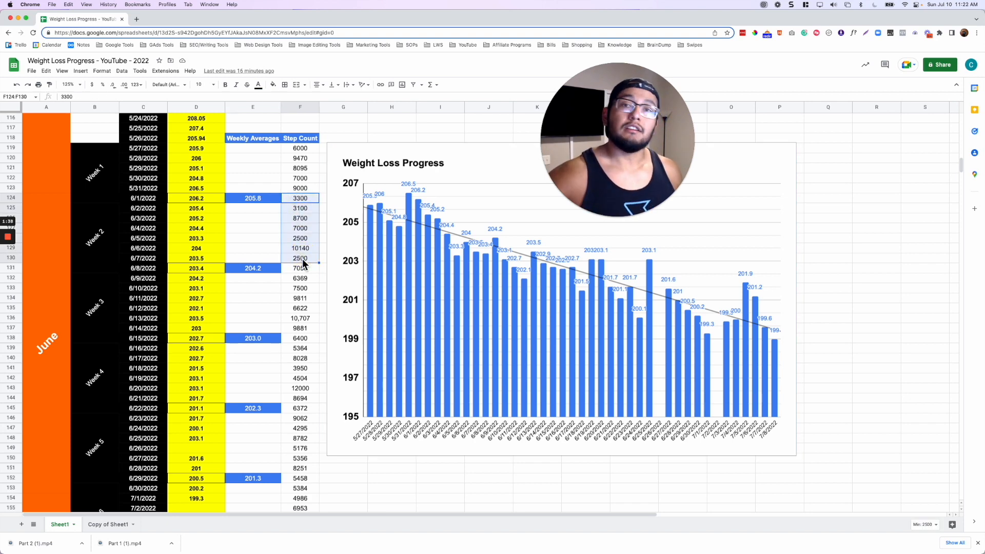
scroll(down, 3)
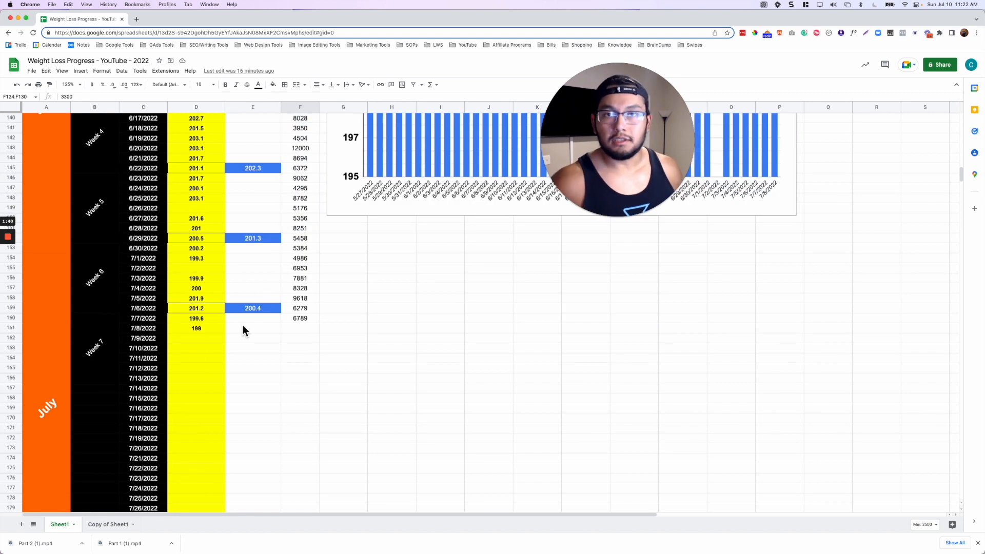
mouse_move(267, 348)
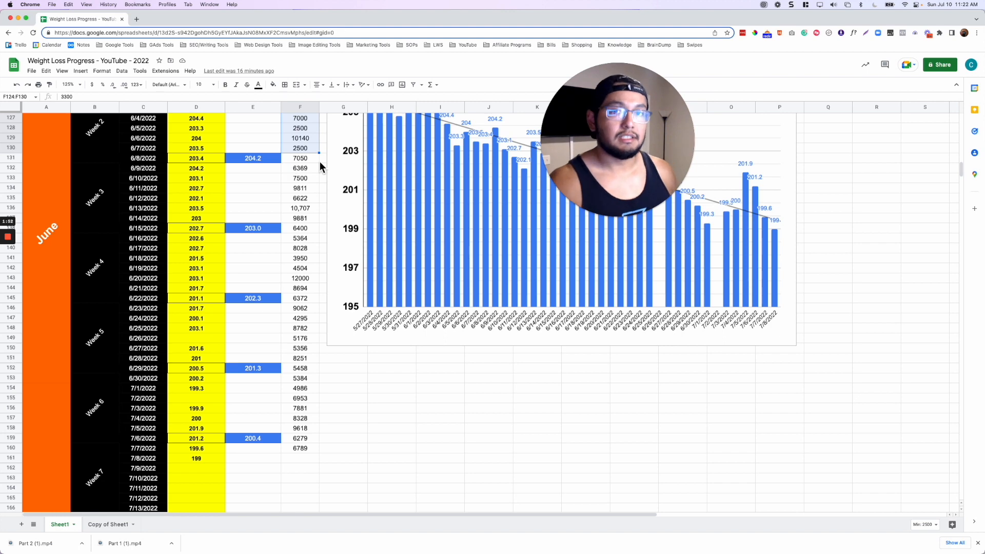
scroll(down, 3)
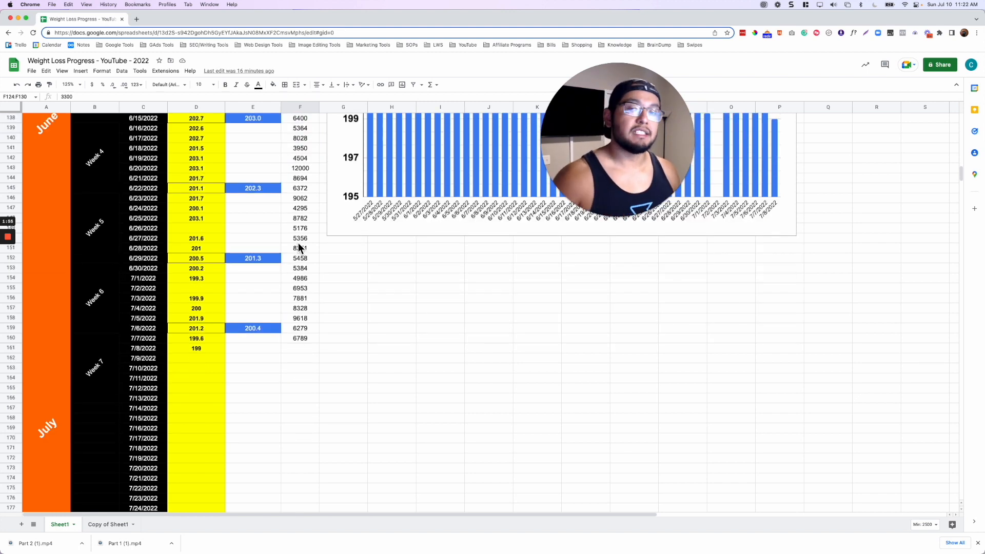